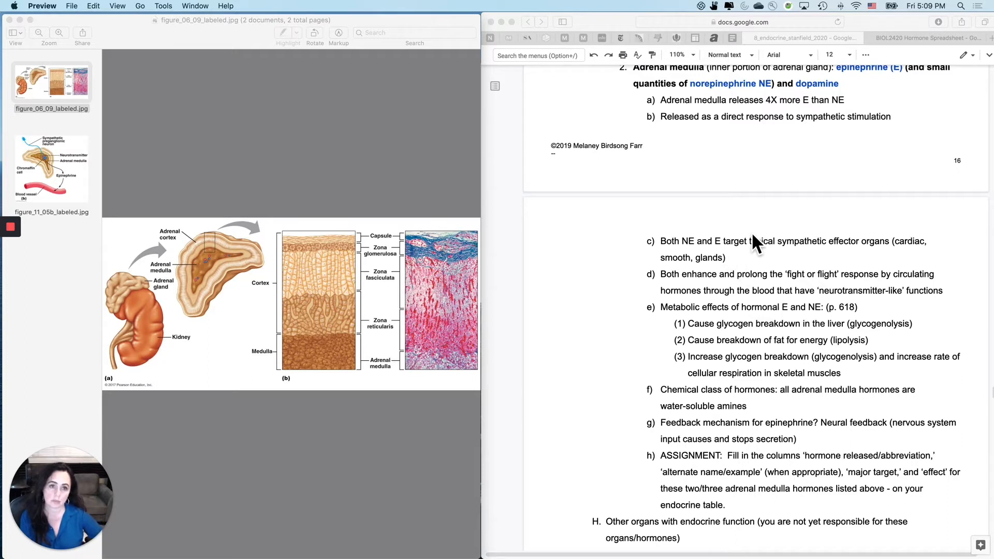
Step: Display figure_11_05b_labeled.jpg, the adrenal medulla epinephrine release figure, from the Preview sidebar
scroll(up, 3)
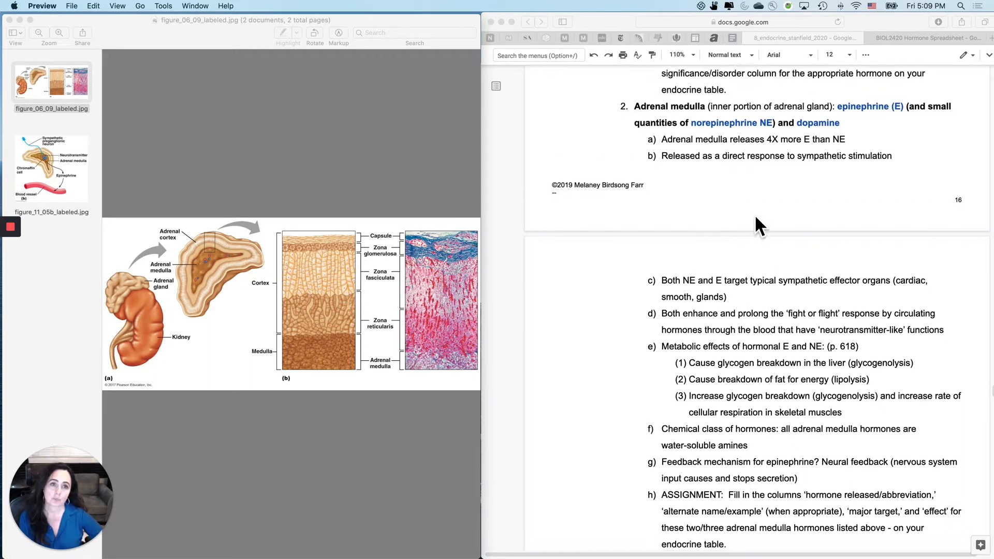
scroll(down, 3)
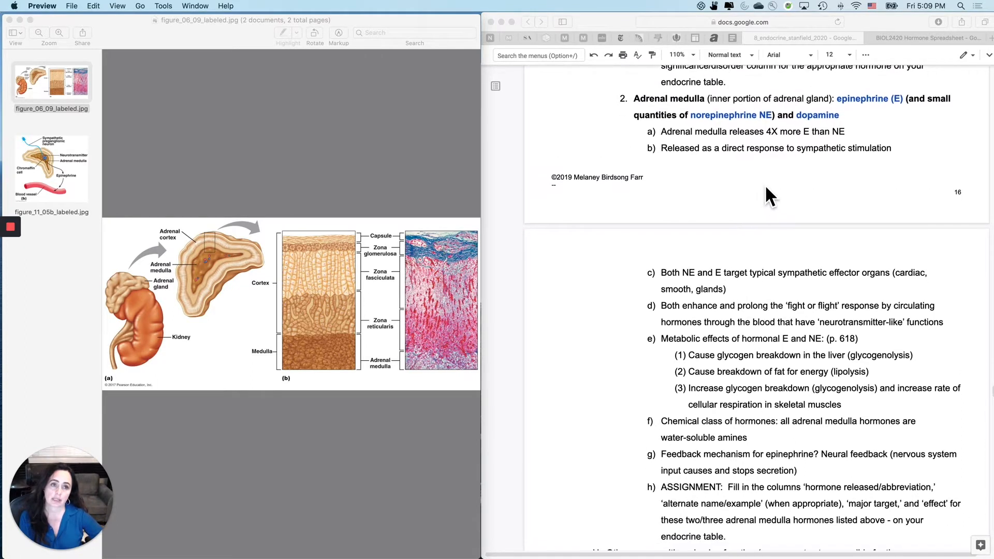
mouse_move(212, 286)
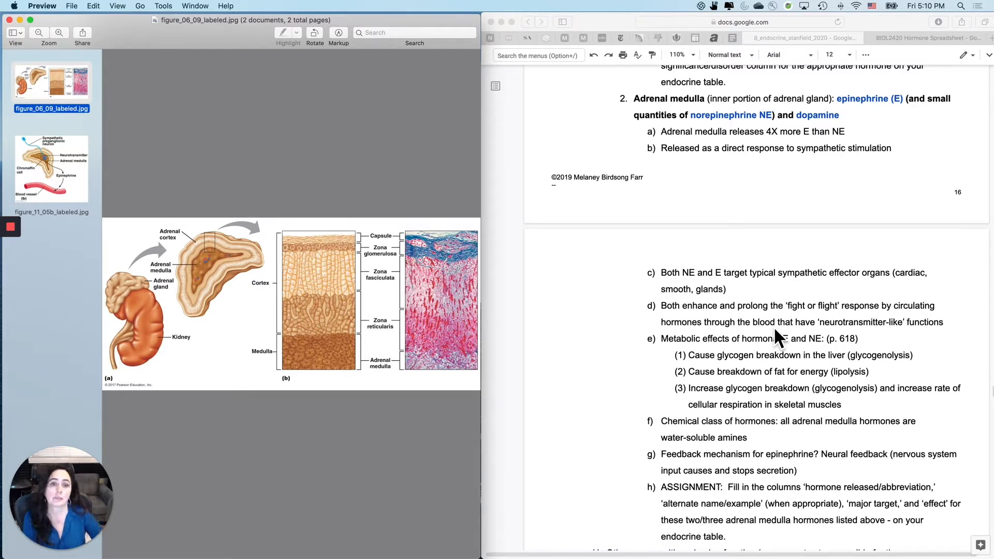
mouse_move(676, 117)
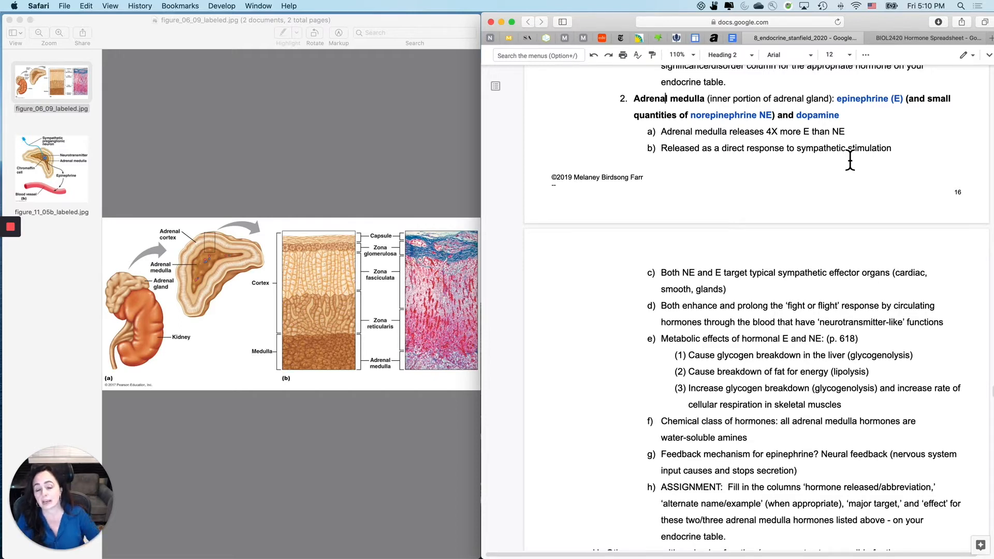
mouse_move(766, 140)
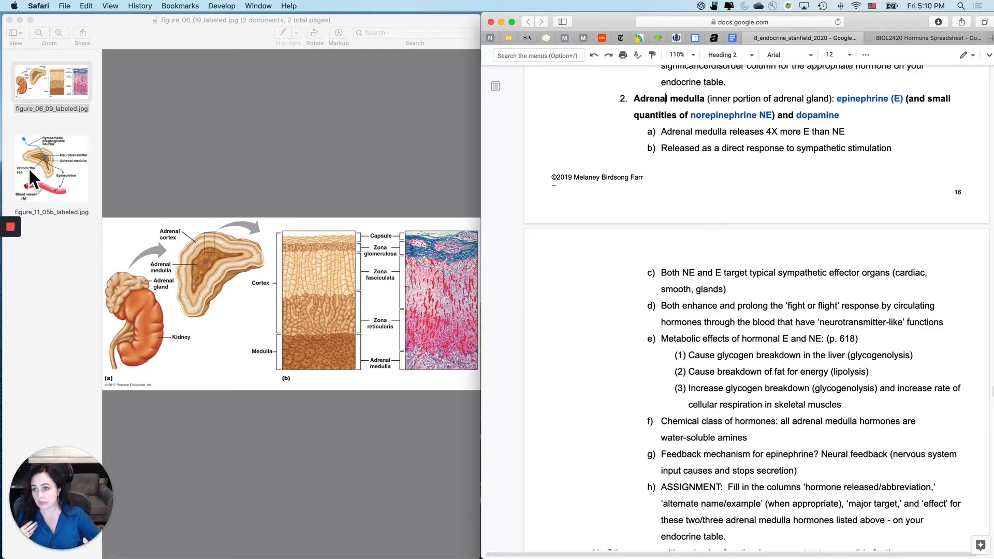
click(52, 166)
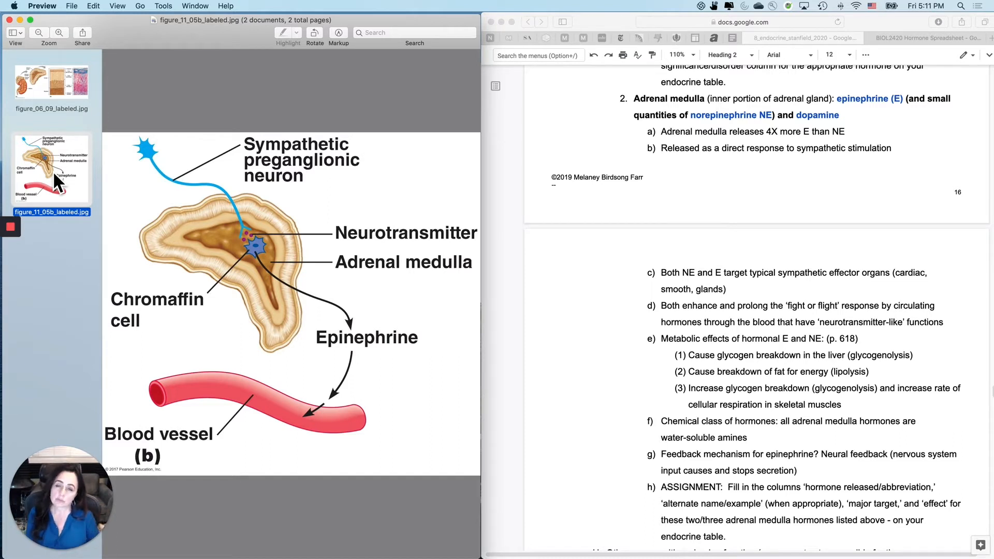
mouse_move(54, 123)
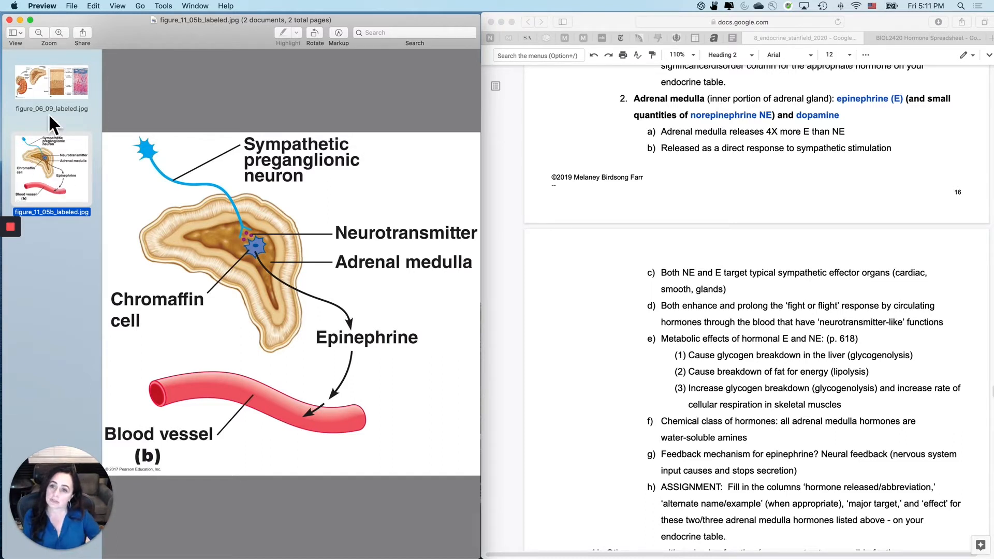
mouse_move(275, 260)
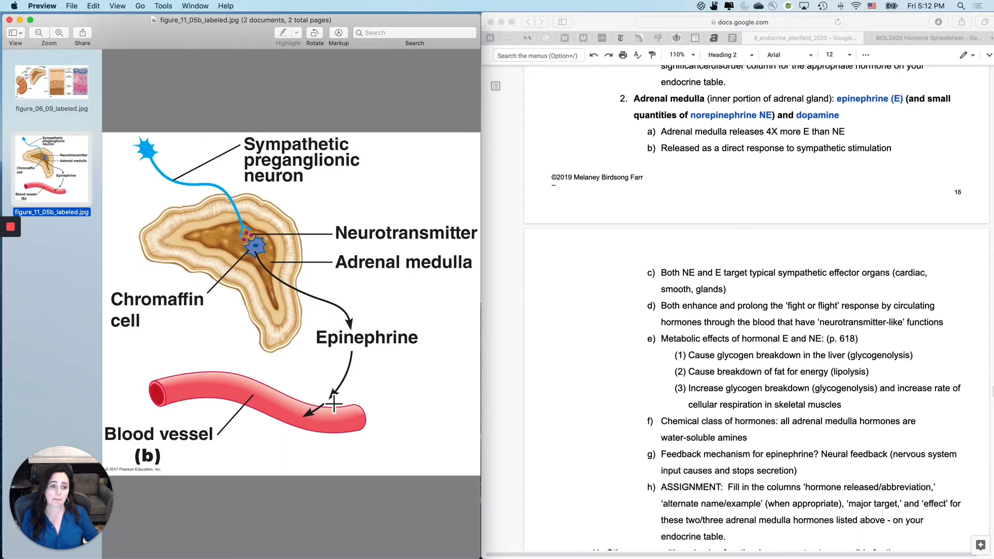
mouse_move(962, 352)
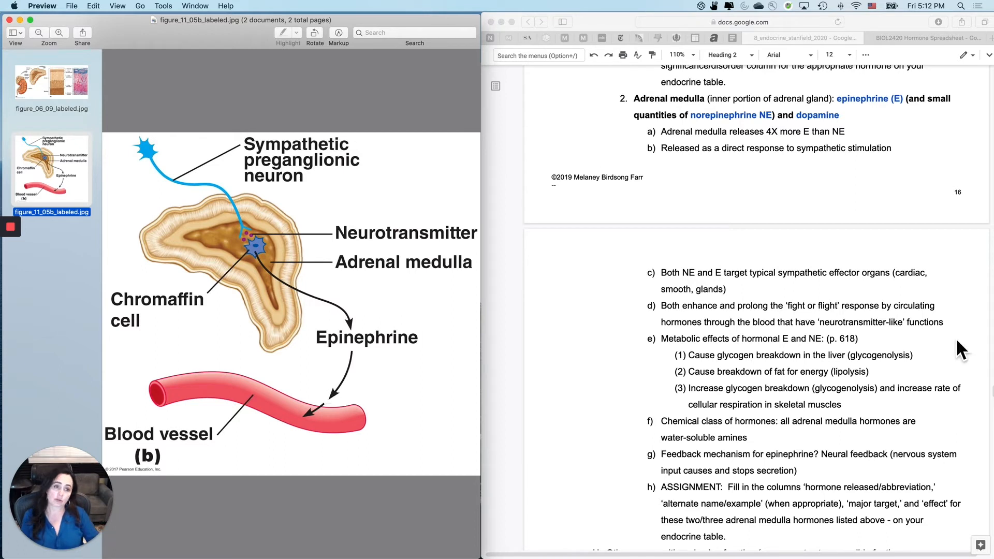
mouse_move(951, 351)
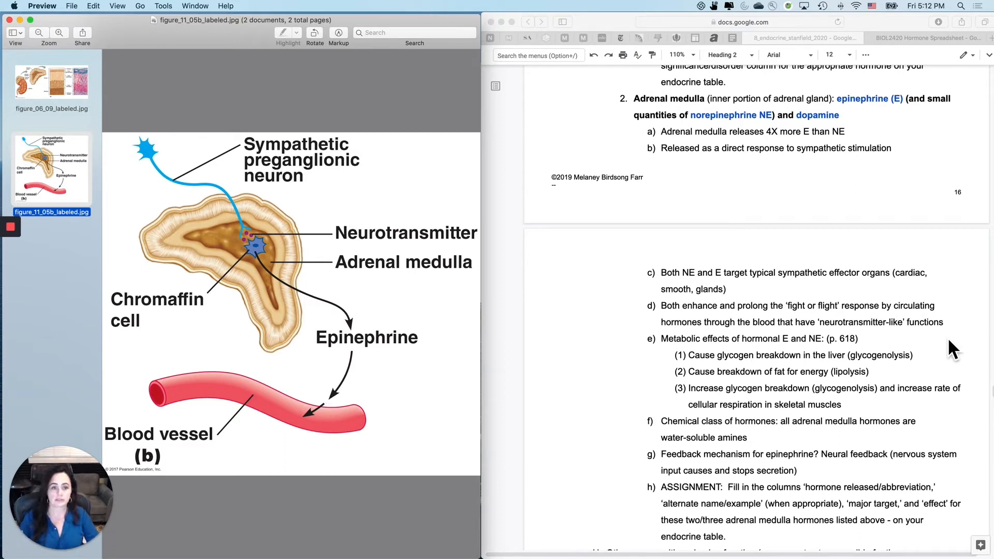
mouse_move(946, 354)
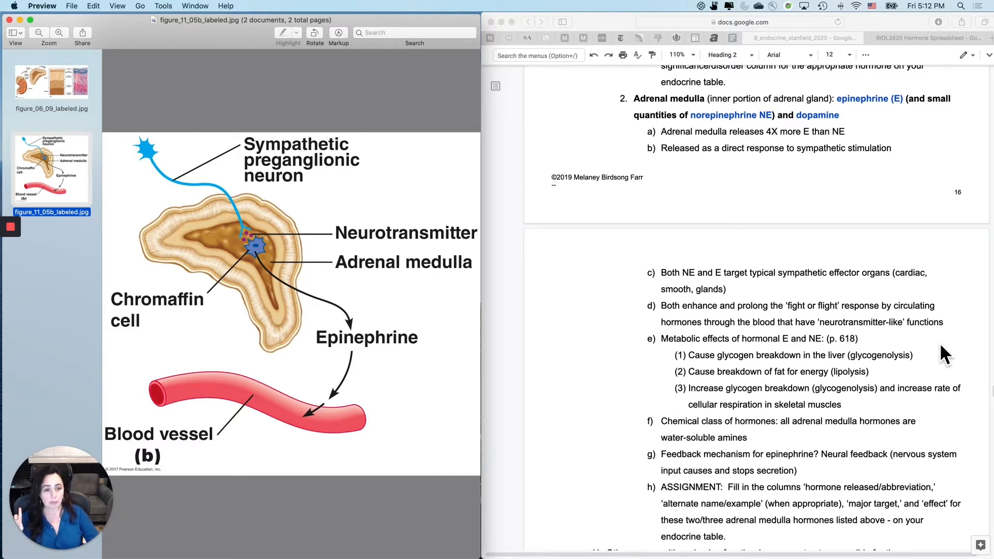
scroll(down, 3)
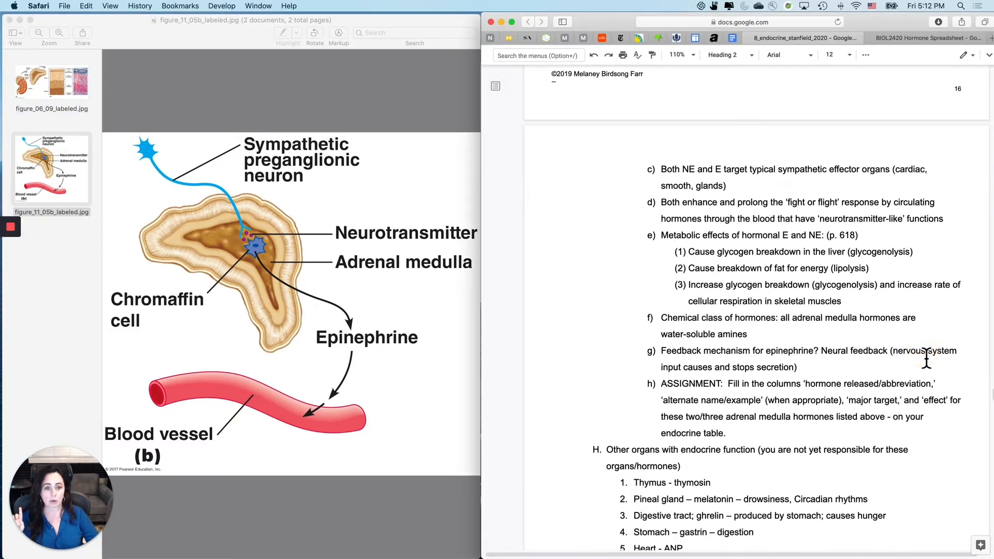
scroll(down, 3)
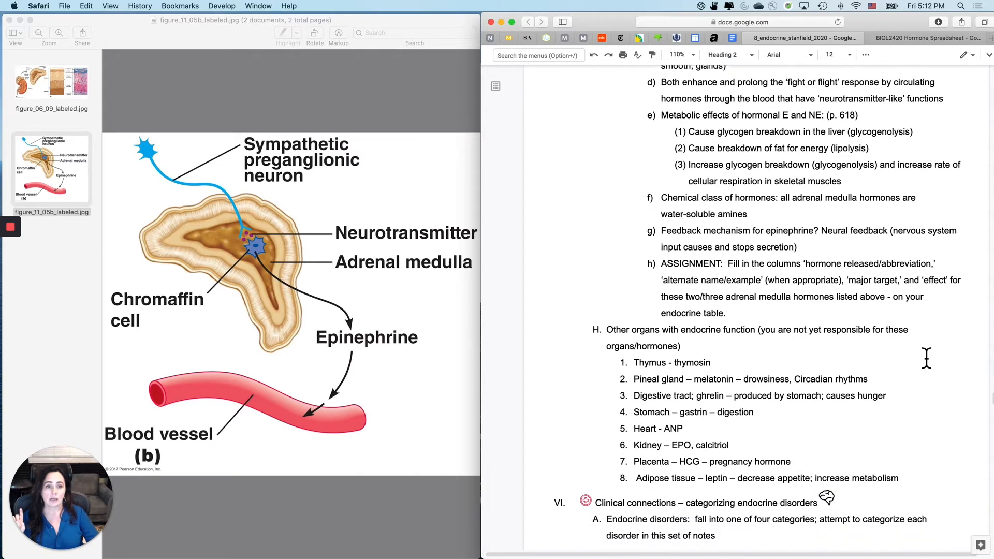
scroll(down, 3)
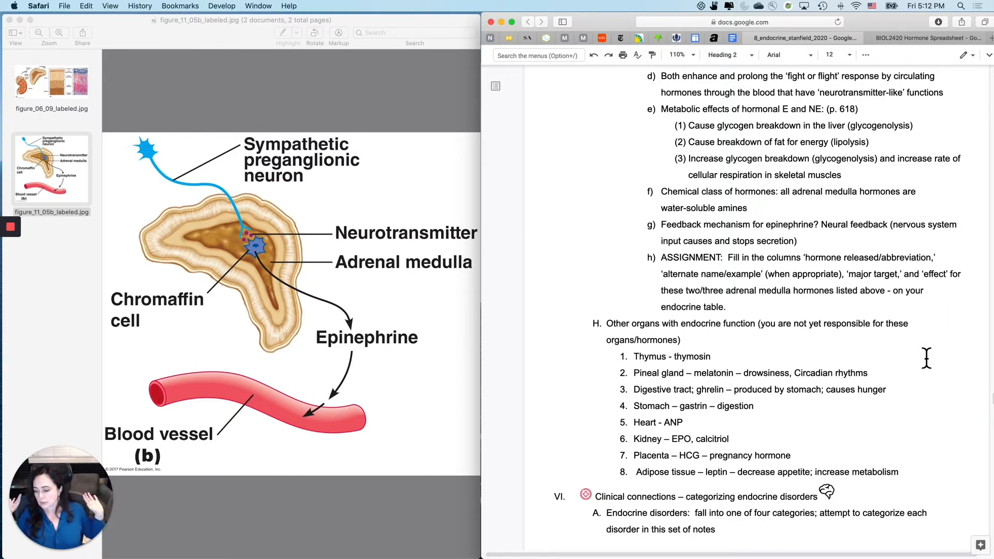
mouse_move(860, 160)
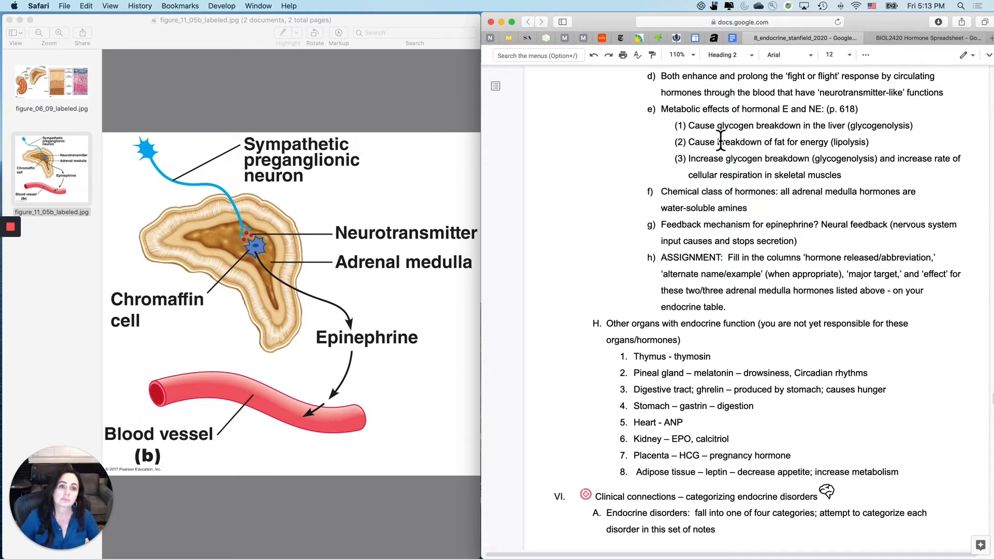
mouse_move(913, 153)
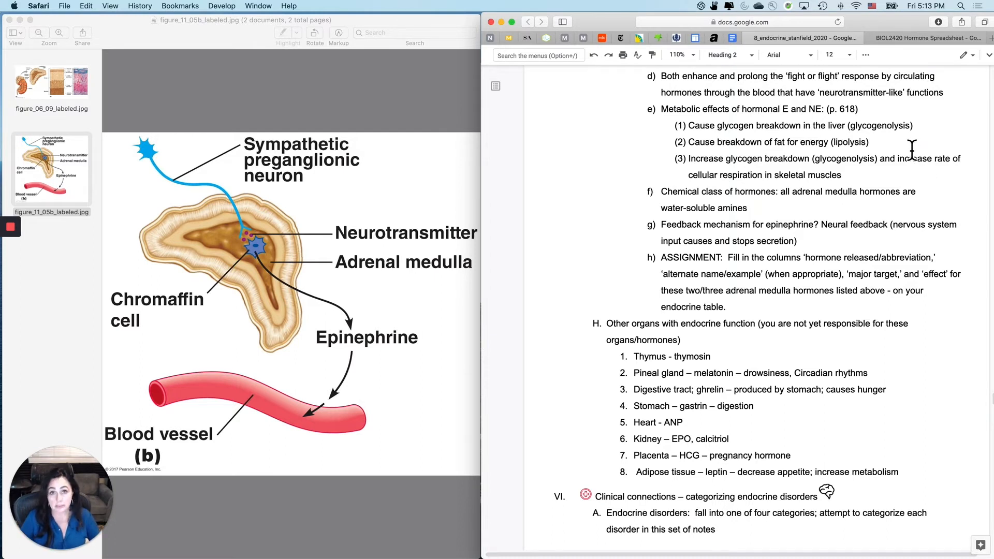
mouse_move(911, 152)
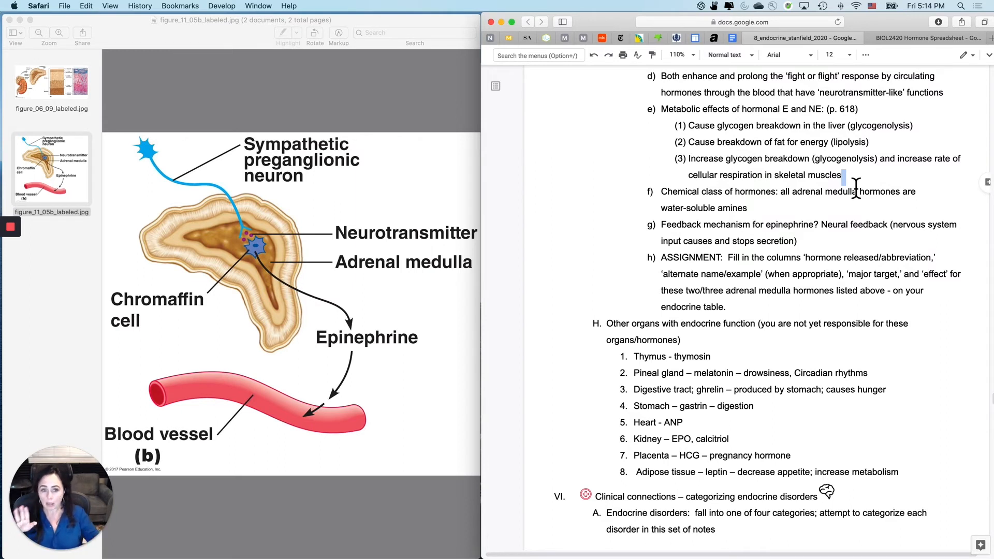
mouse_move(732, 132)
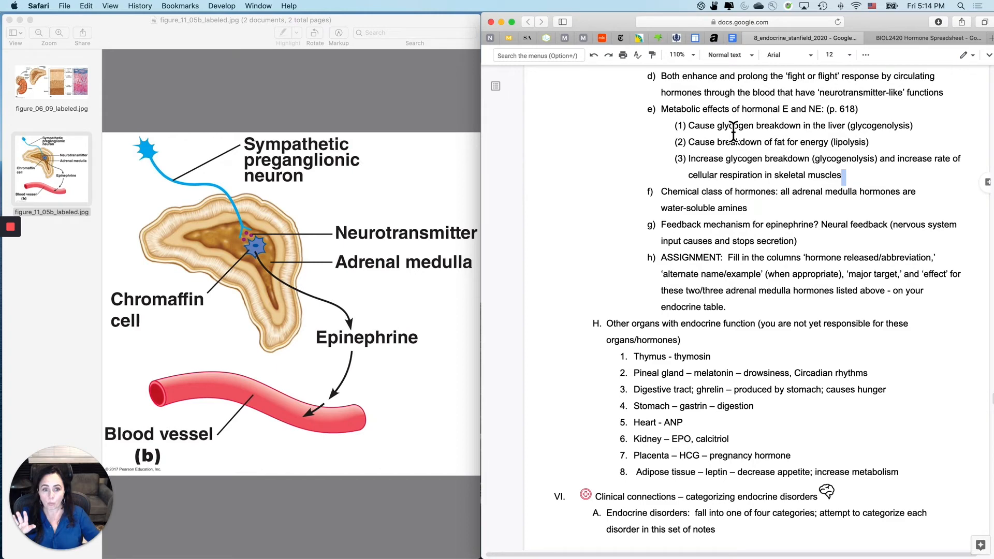
mouse_move(343, 390)
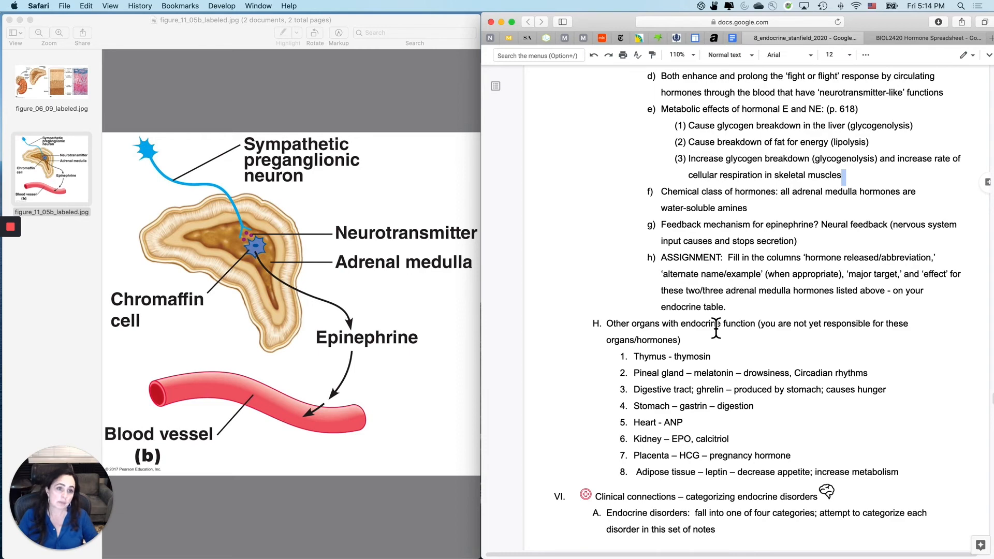
mouse_move(797, 357)
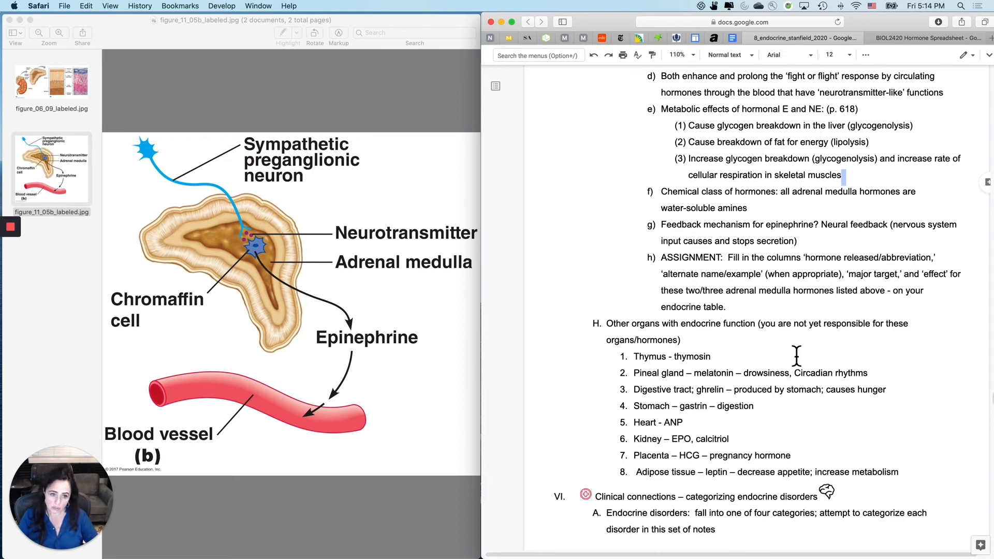
Step: Scroll the notes down slightly to the clinical connections heading and next page's '1. Hyposecretion'
scroll(down, 3)
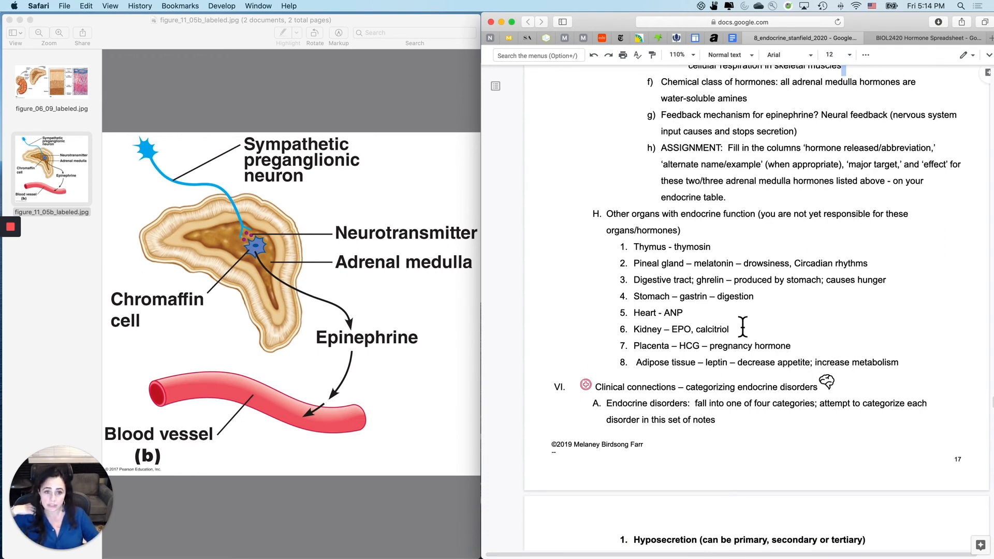
mouse_move(765, 392)
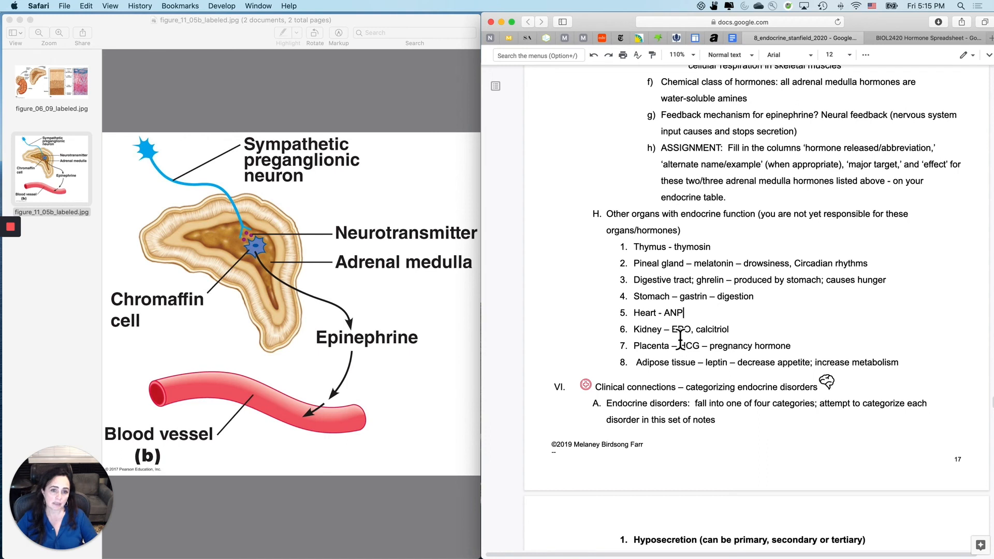
double_click(680, 329)
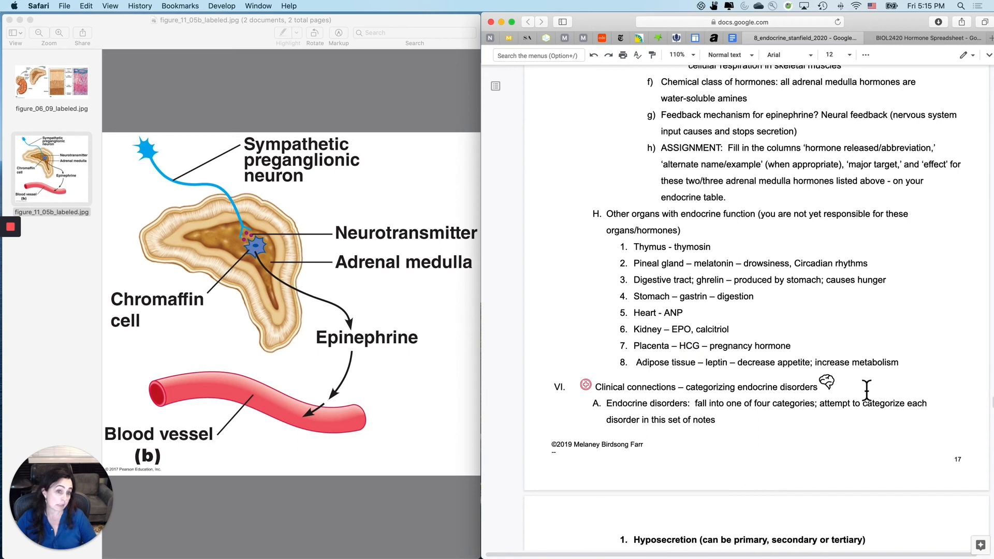
mouse_move(896, 312)
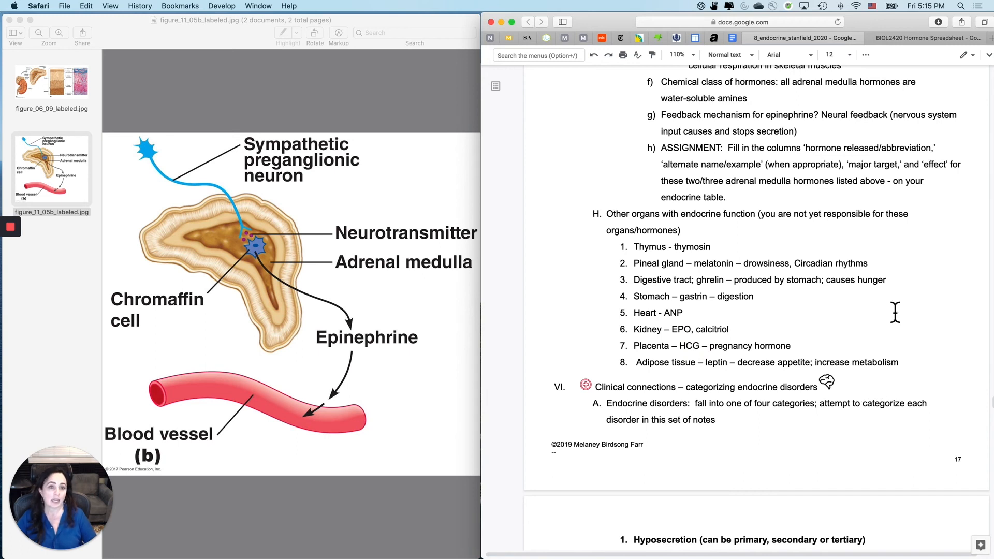
mouse_move(778, 271)
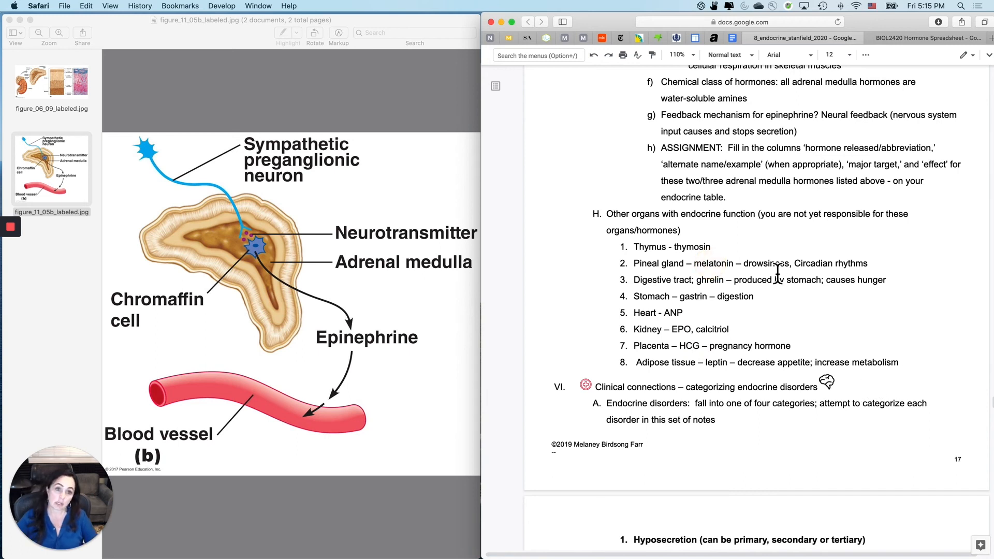
mouse_move(876, 286)
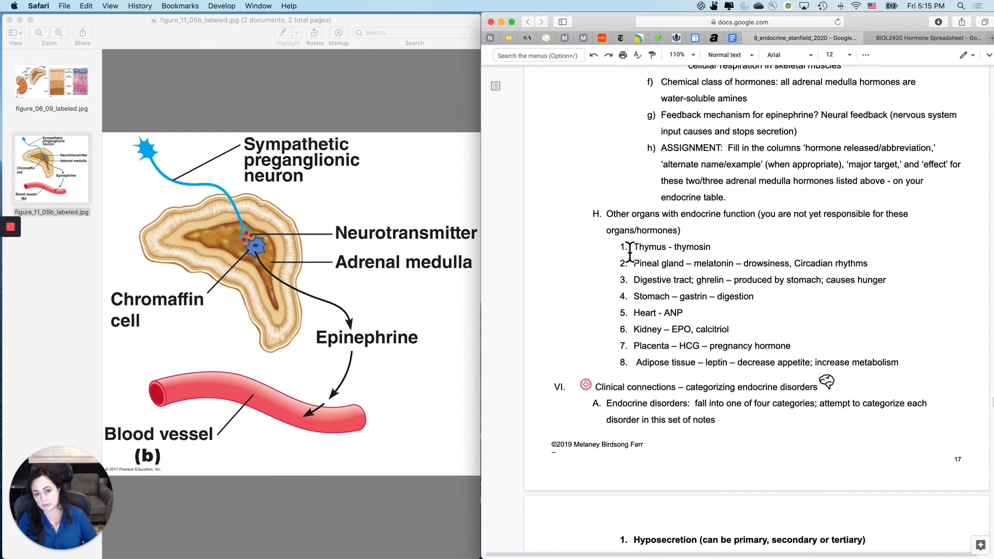
mouse_move(734, 348)
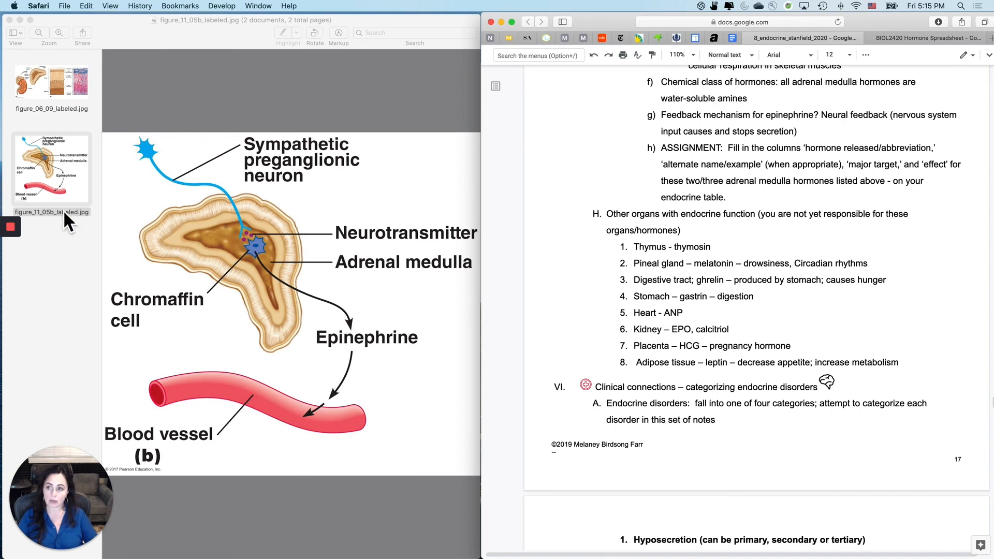
mouse_move(11, 247)
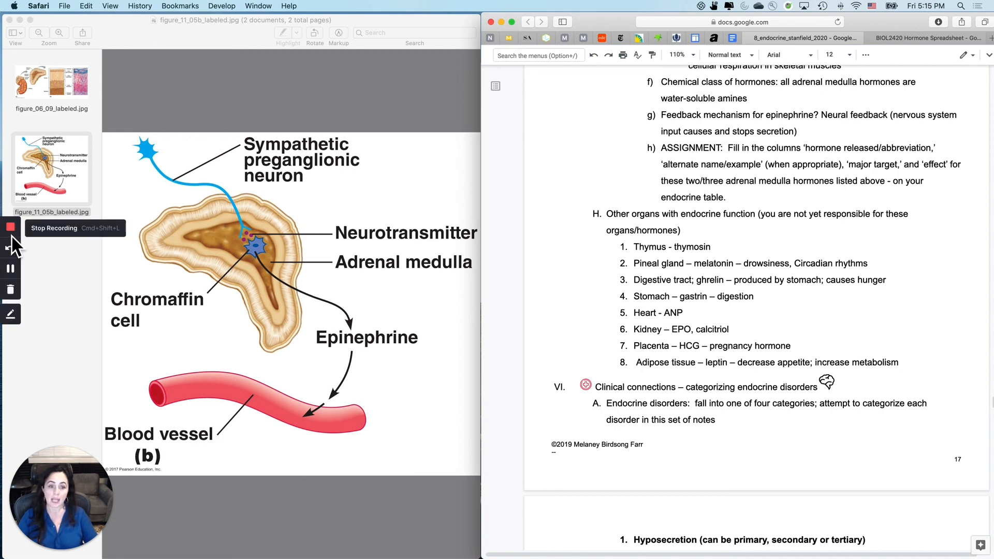
Step: Scroll down through the stress-response pages, then back up to the disorder categories and treatments
scroll(down, 3)
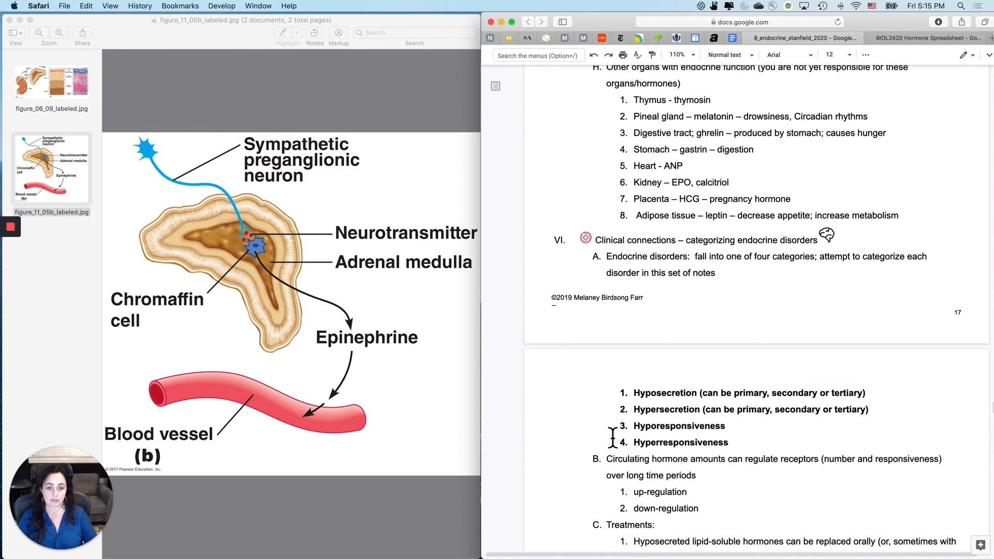
scroll(down, 3)
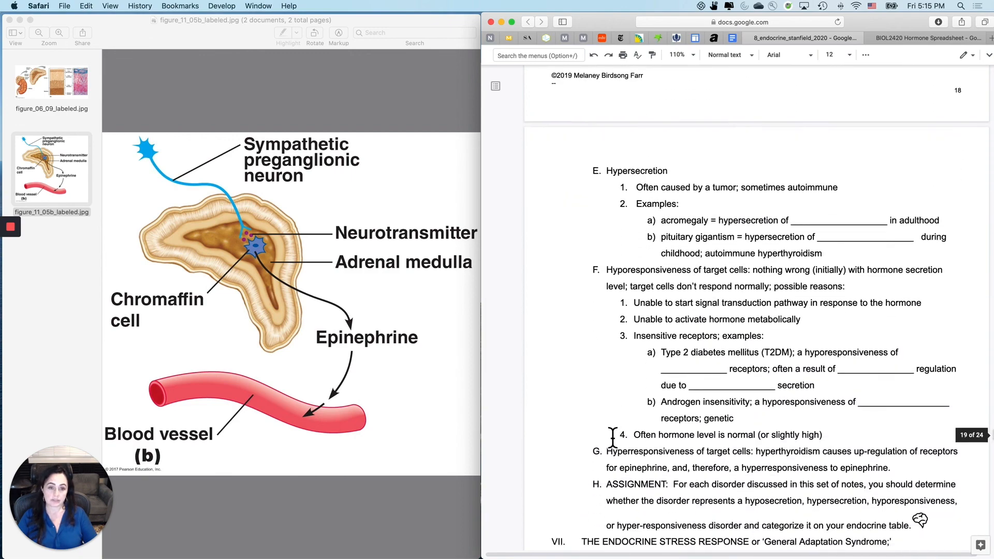
scroll(down, 3)
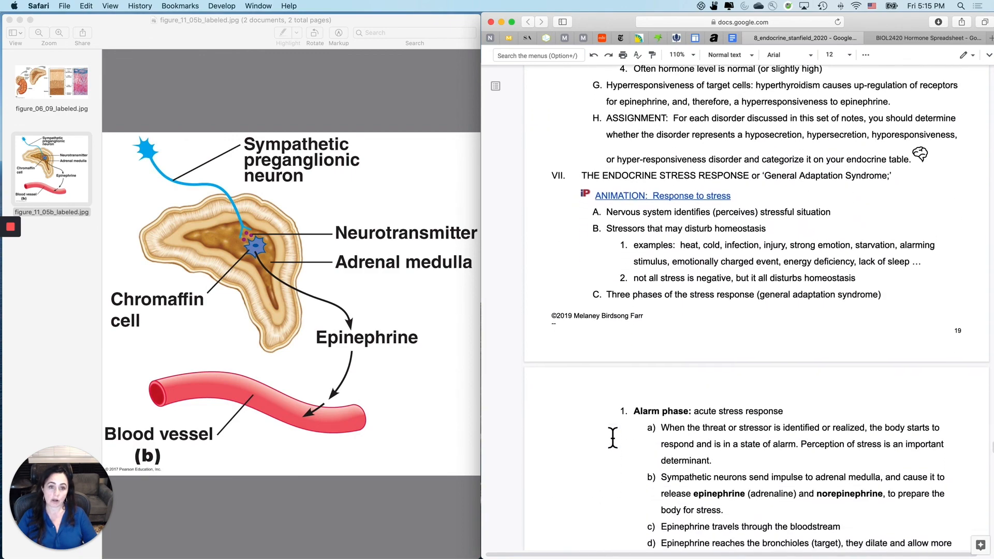
scroll(down, 3)
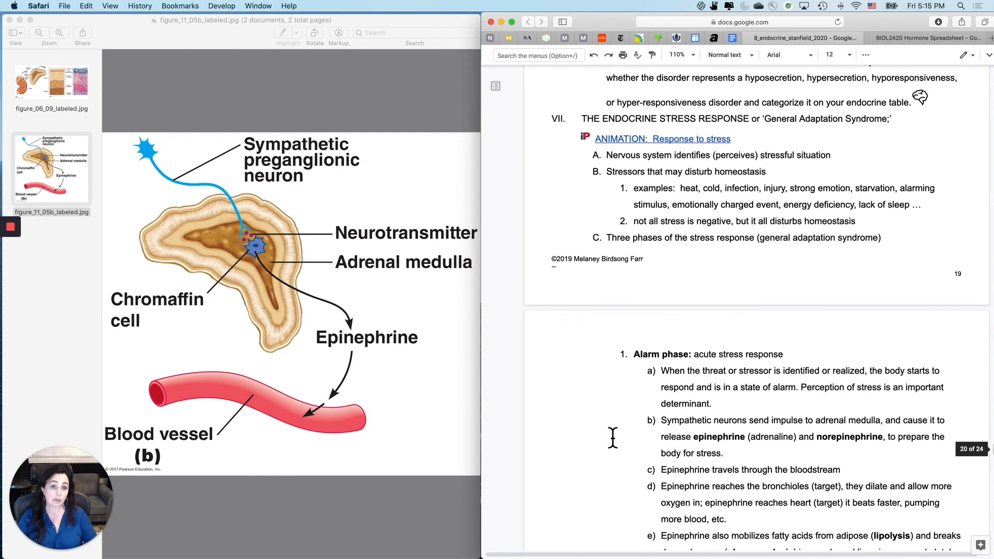
scroll(up, 3)
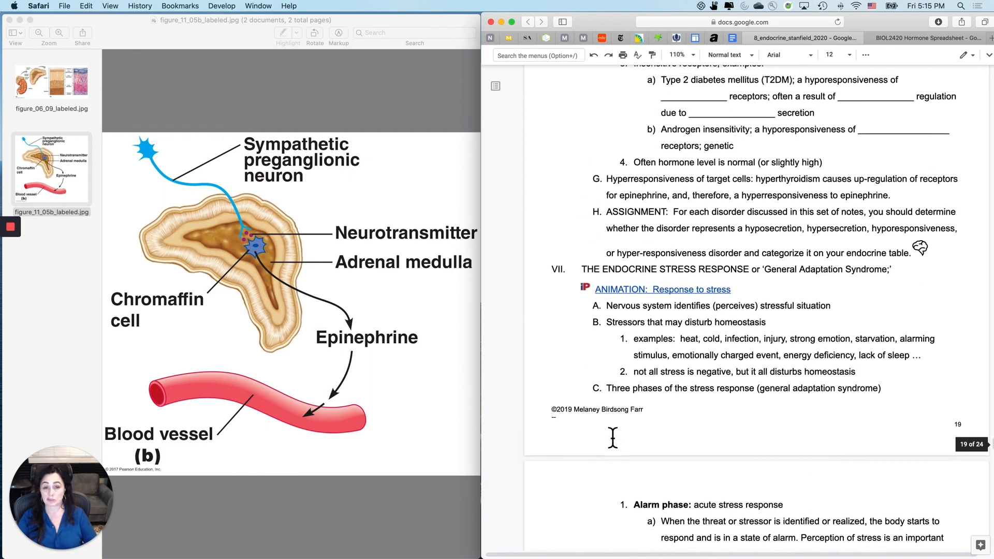
scroll(up, 3)
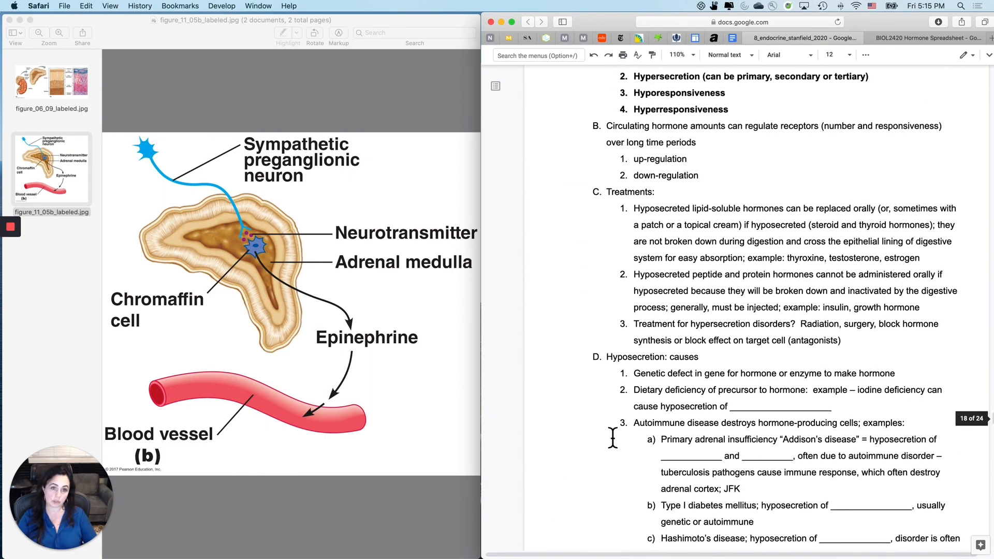
scroll(up, 3)
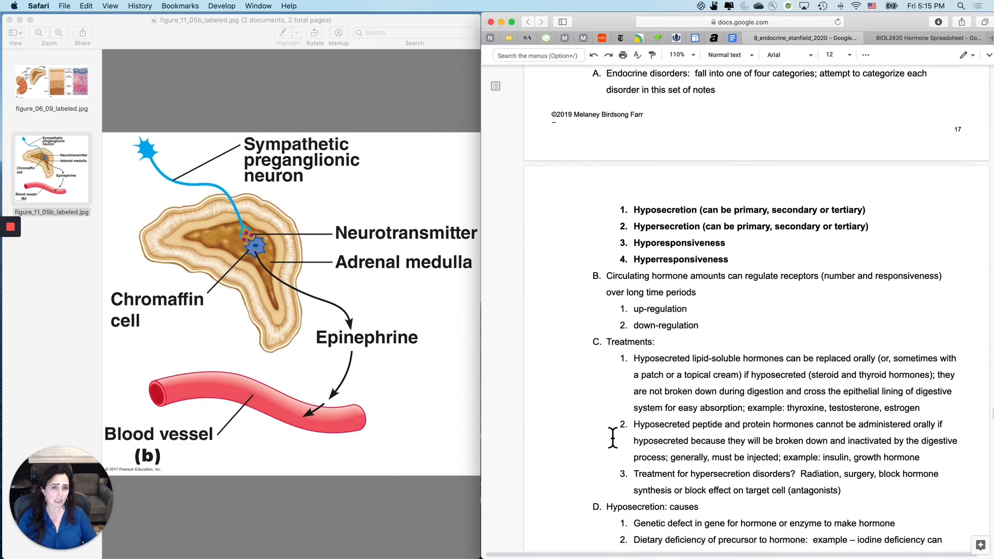